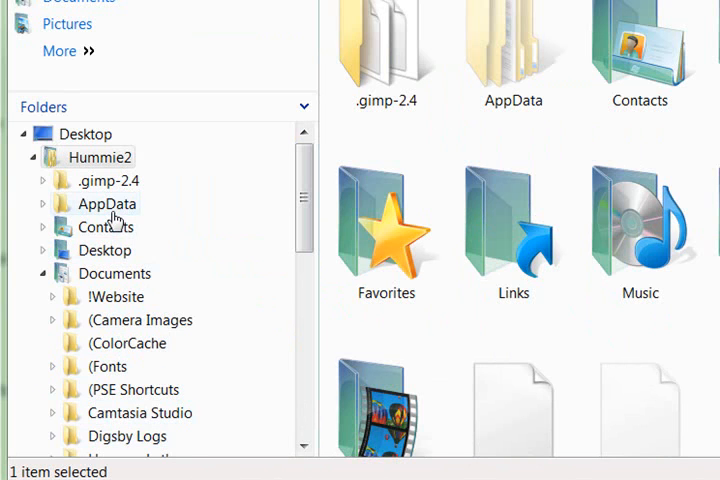
mouse_move(119, 319)
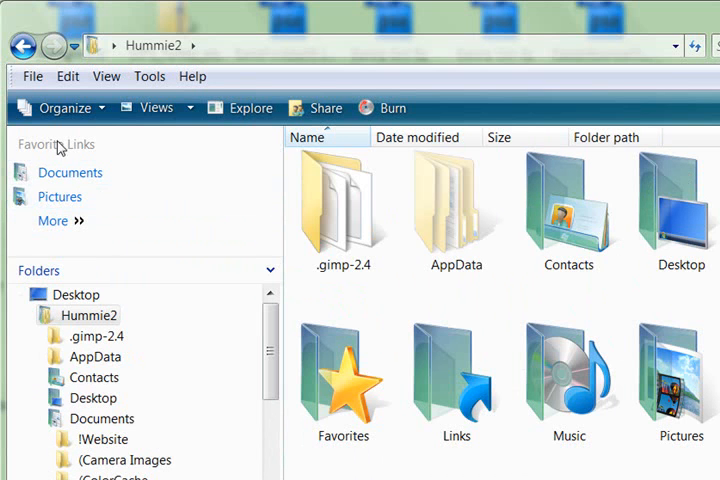
mouse_move(55, 221)
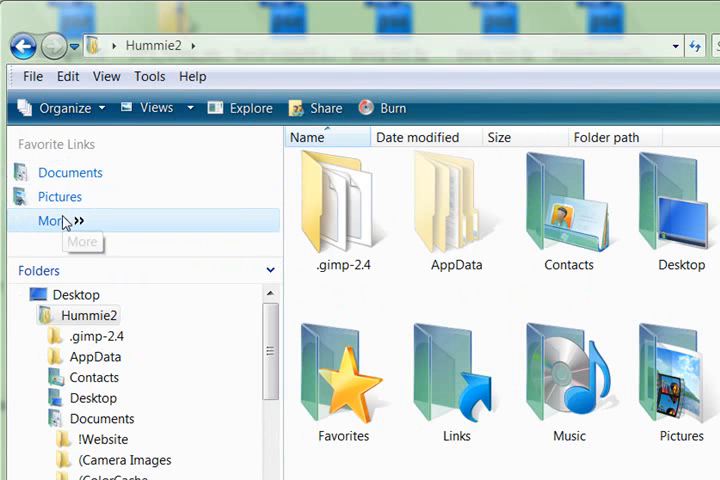
mouse_move(78, 172)
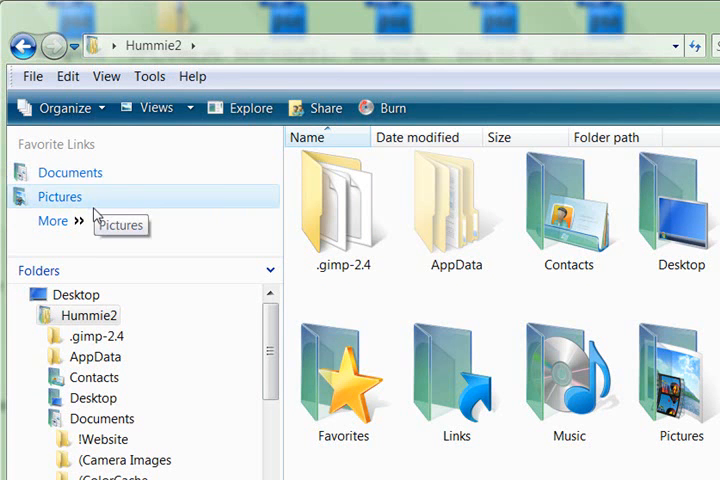
mouse_move(114, 221)
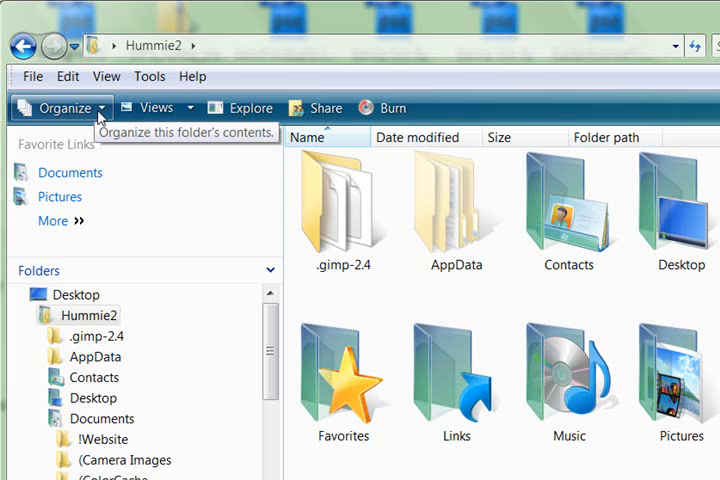
Turn off the Navigation Pane from Organize > Layout in the Hummie2 folder.
click(60, 107)
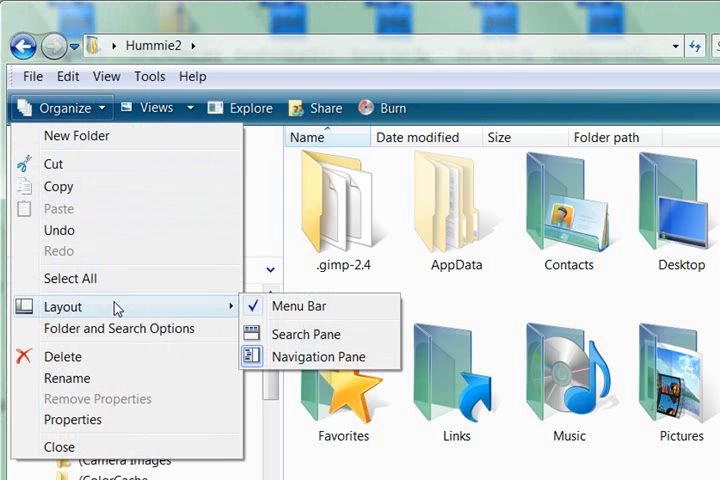
mouse_move(220, 312)
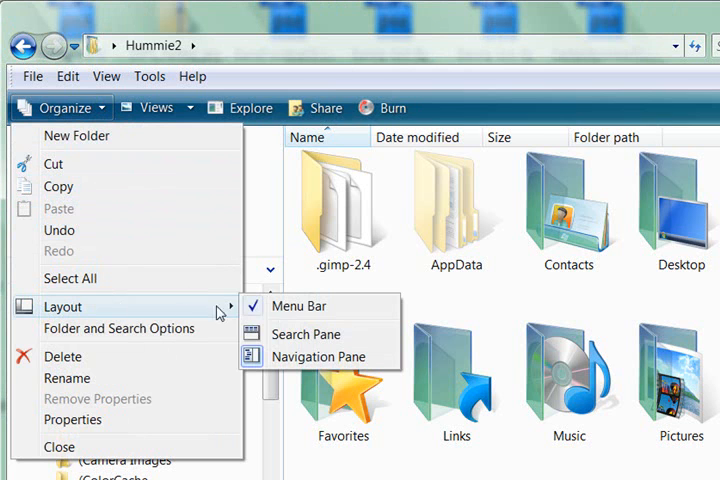
mouse_move(318, 357)
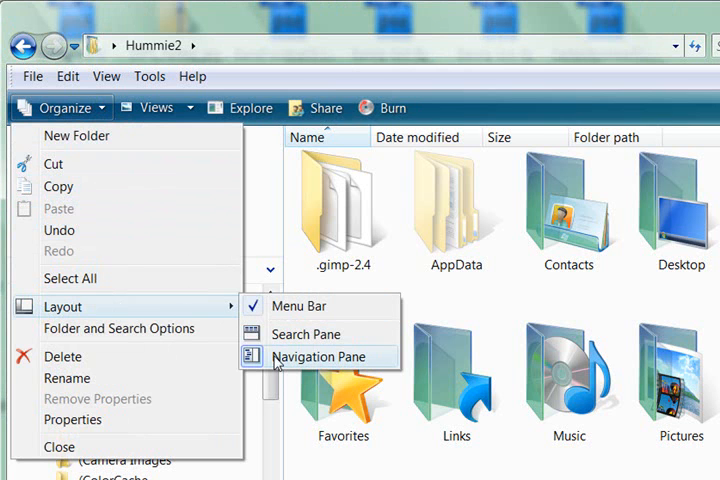
click(319, 357)
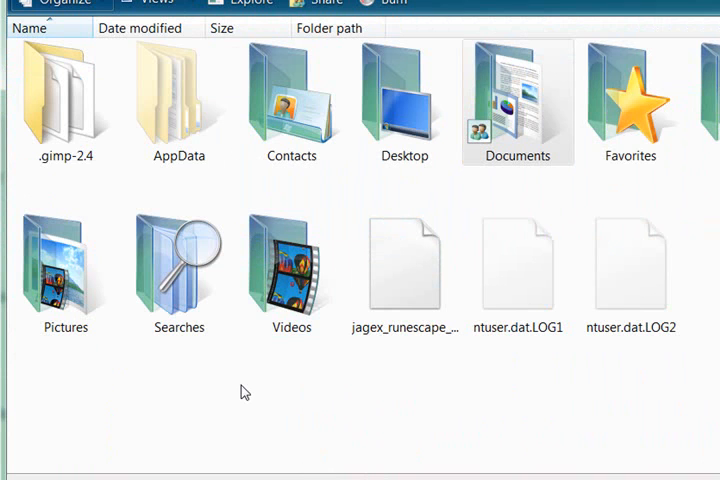
Select then deselect the Jagex RuneScape preferences file, and re-enable the Navigation Pane via Organize > Layout.
click(404, 270)
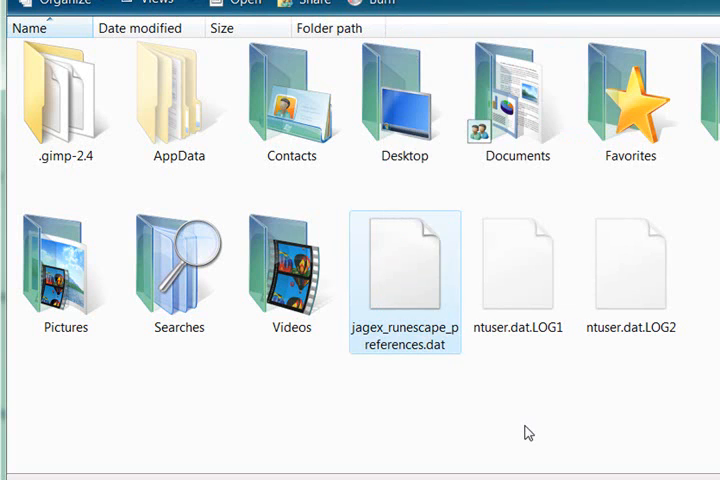
click(529, 432)
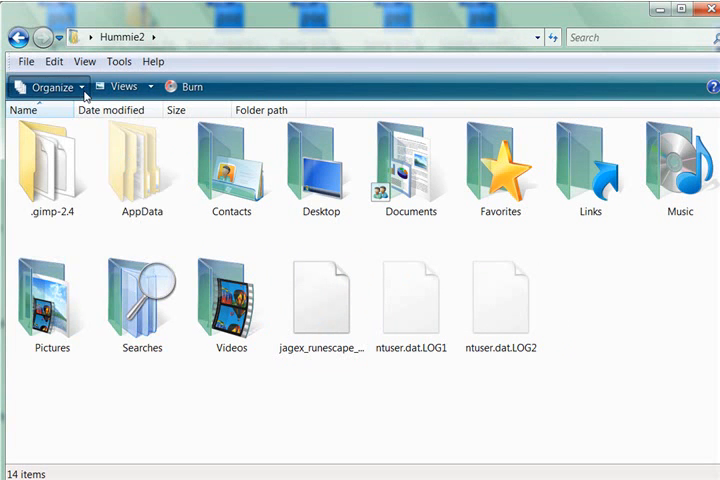
click(48, 87)
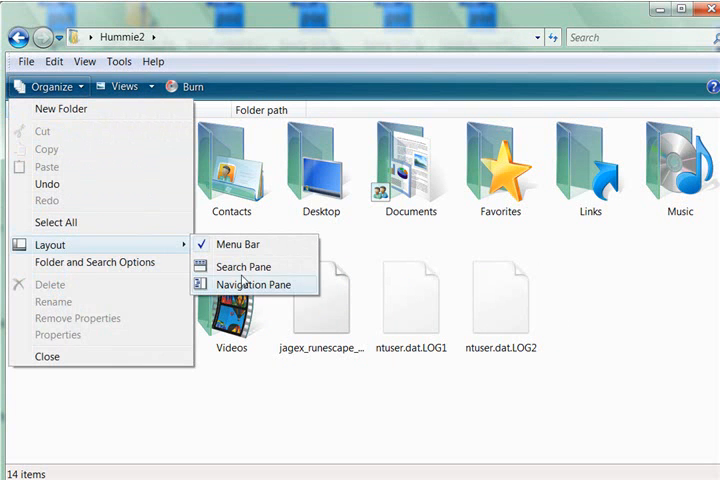
click(256, 285)
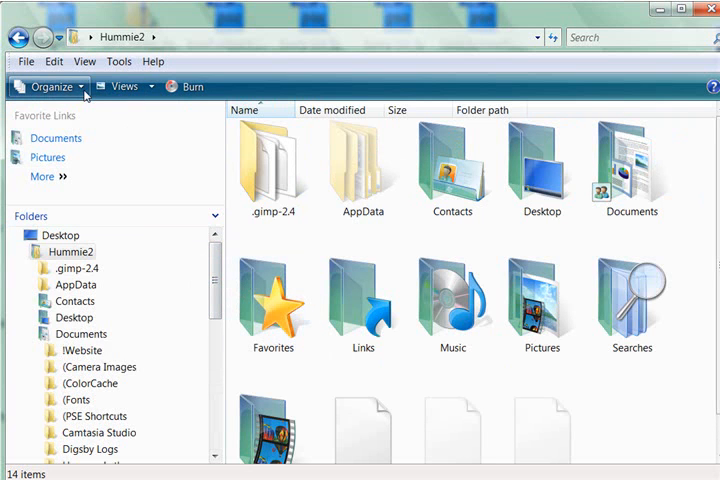
click(47, 86)
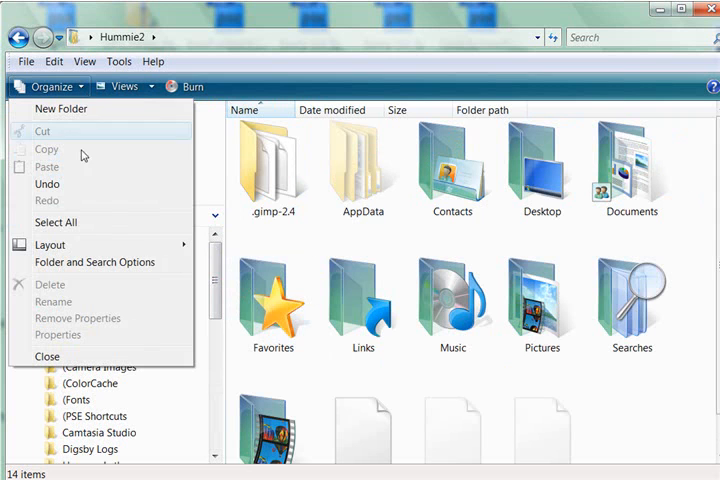
Switch the Navigation Pane off again under Layout, showing the 14 Hummie2 items full-width.
click(50, 244)
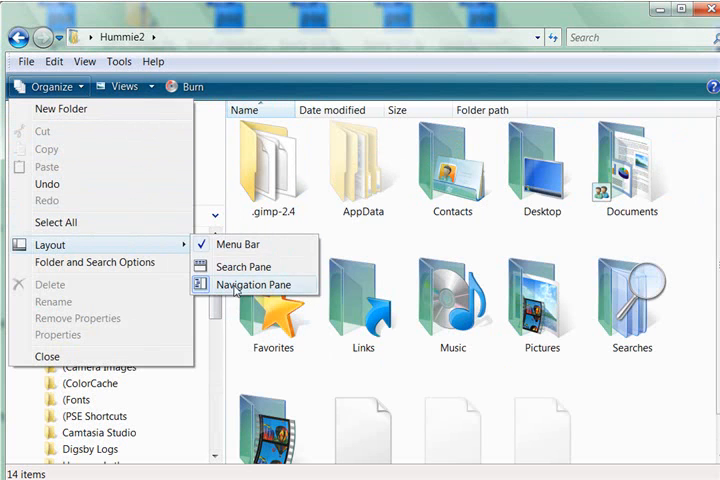
click(256, 285)
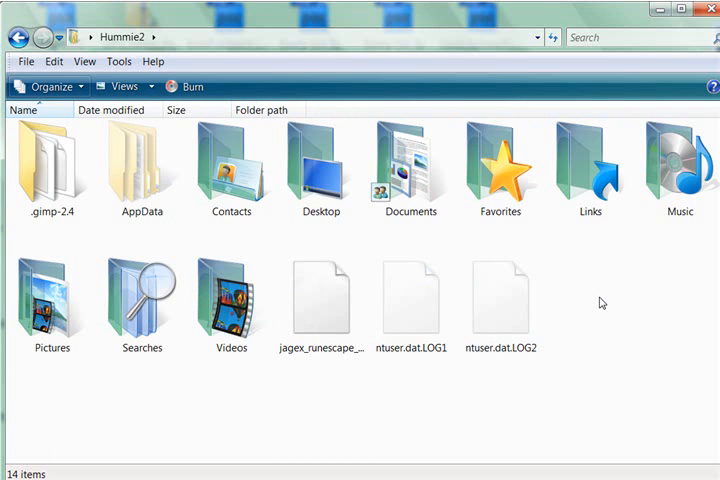
mouse_move(82, 424)
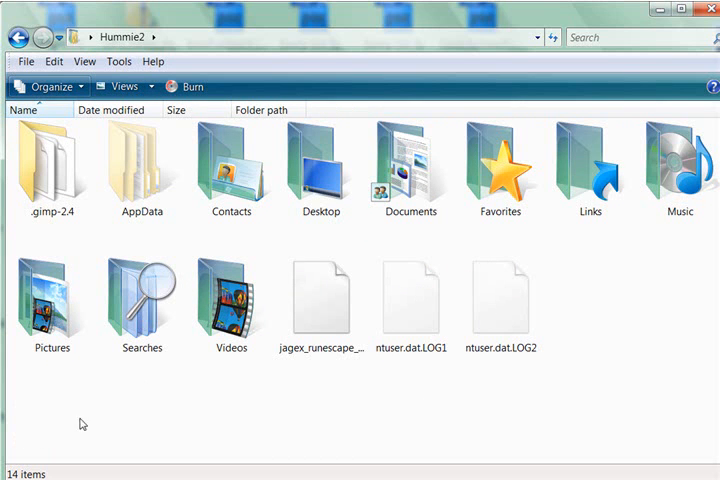